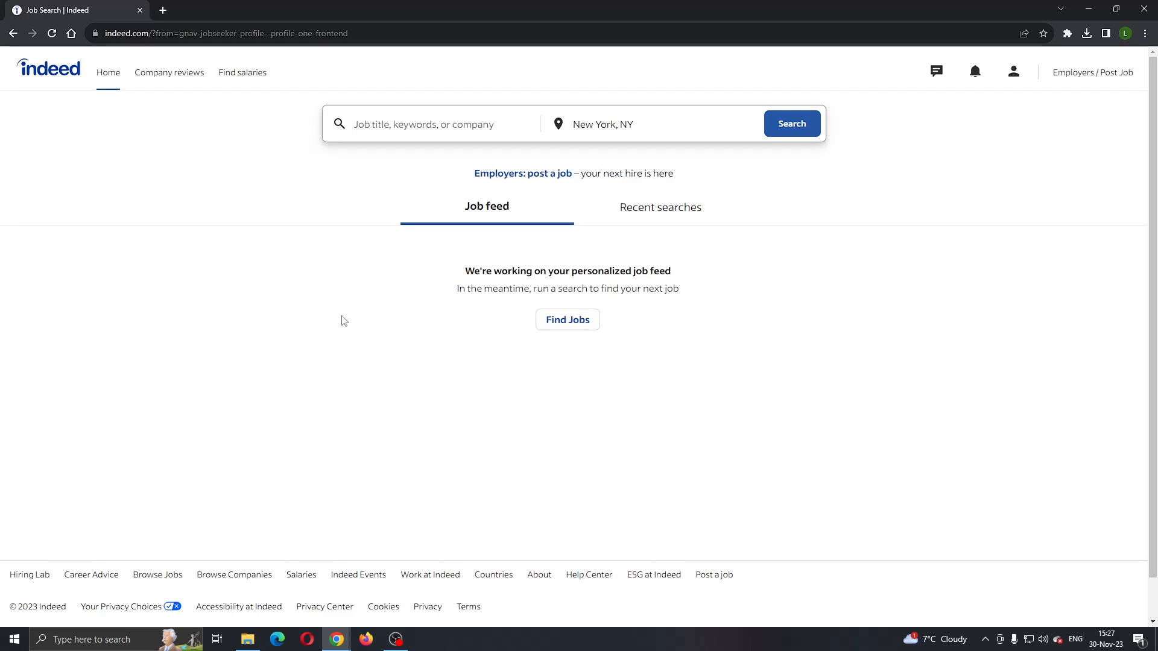
pyautogui.moveTo(342, 334)
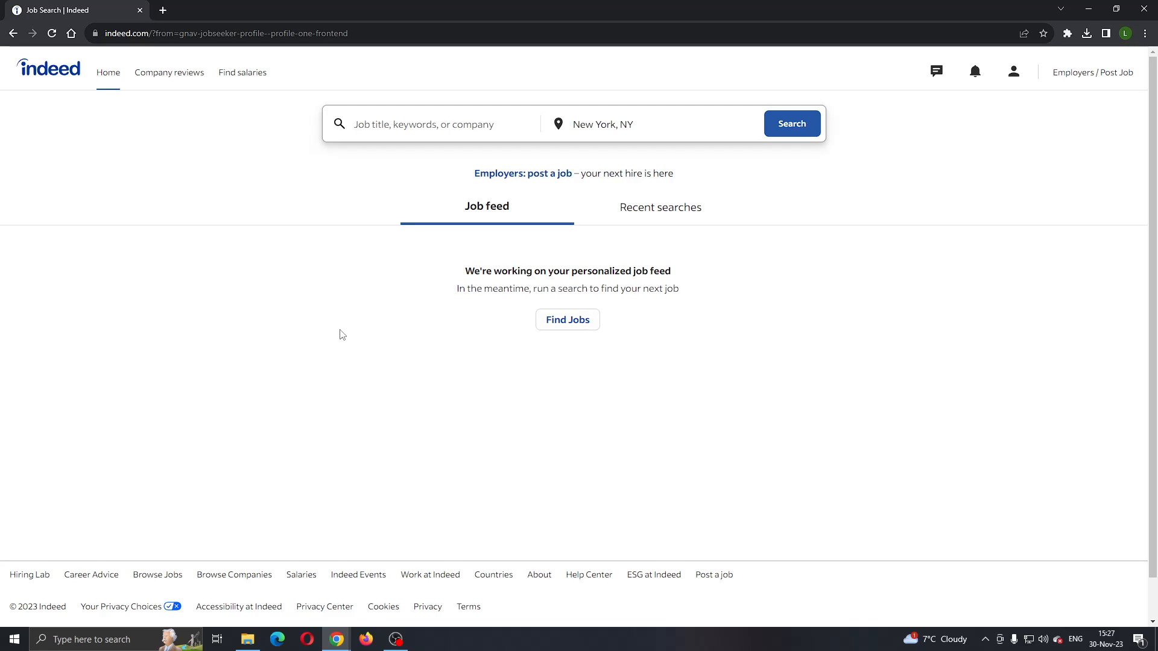
pyautogui.moveTo(336, 336)
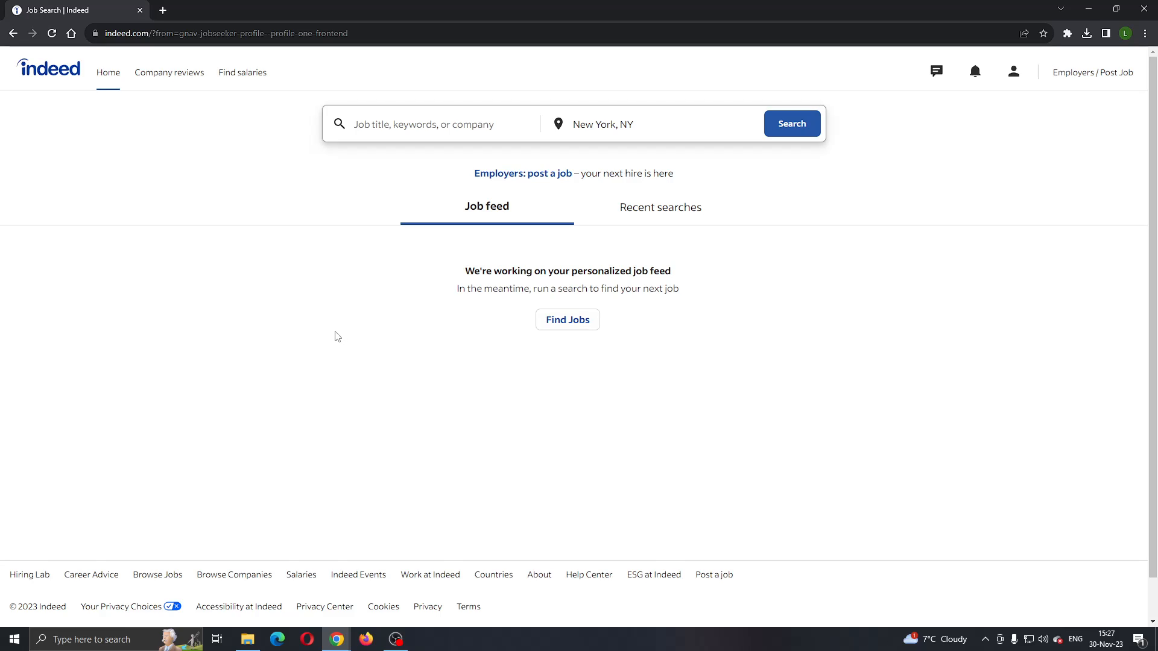
pyautogui.moveTo(331, 367)
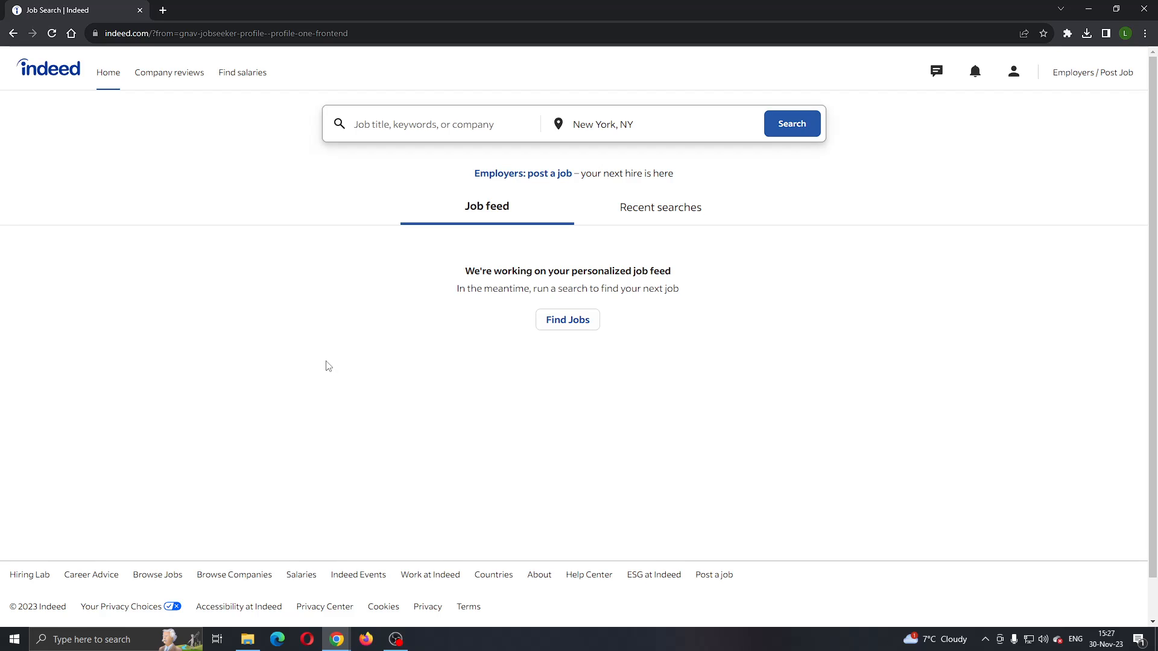
pyautogui.moveTo(353, 364)
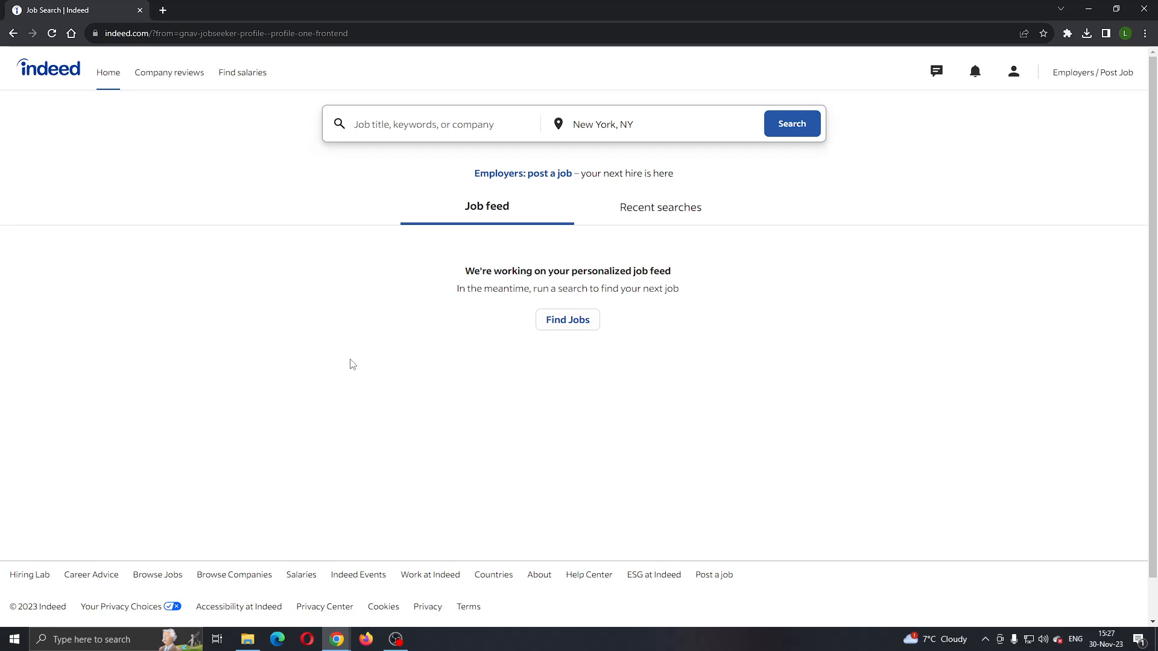
pyautogui.moveTo(337, 304)
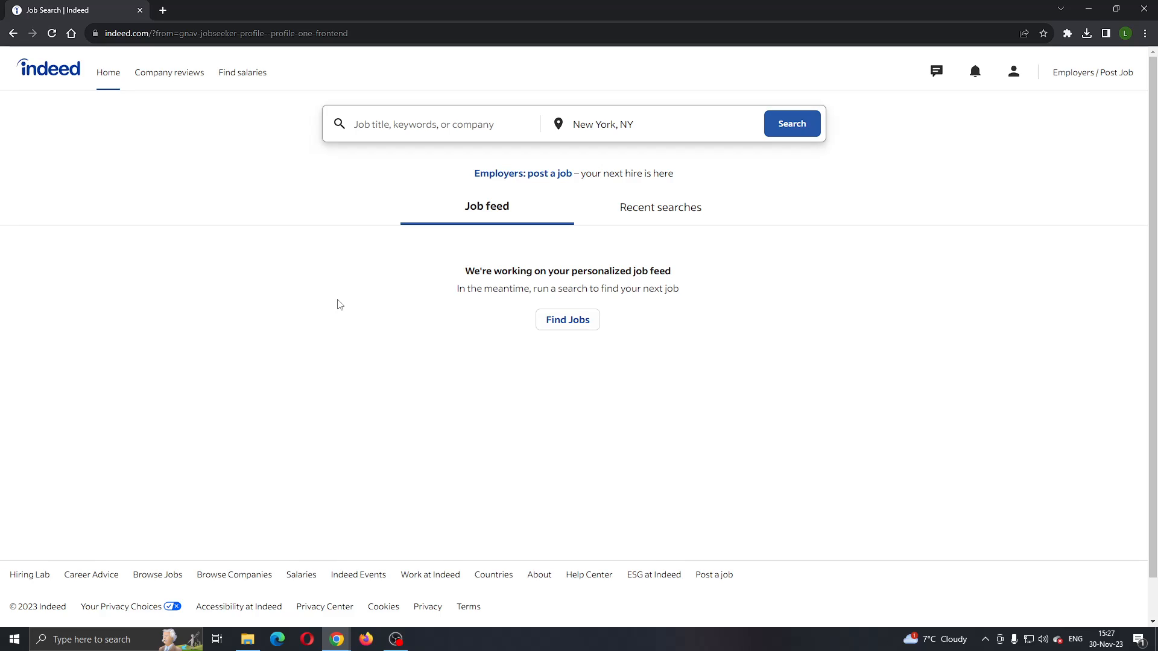
pyautogui.moveTo(319, 216)
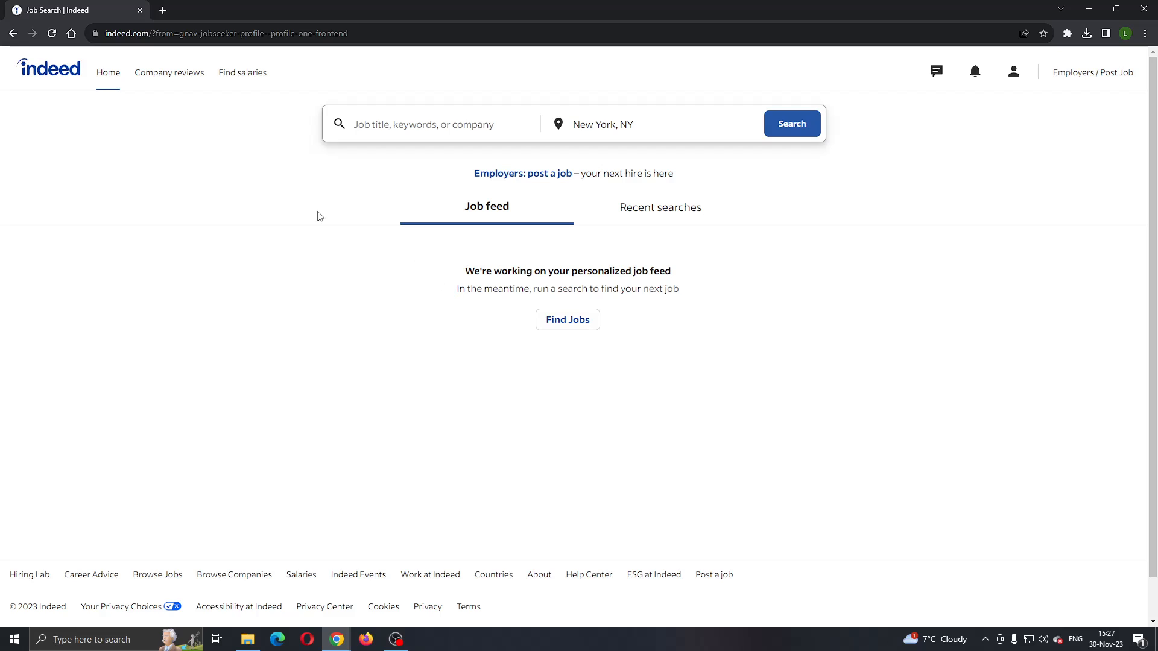
pyautogui.moveTo(334, 282)
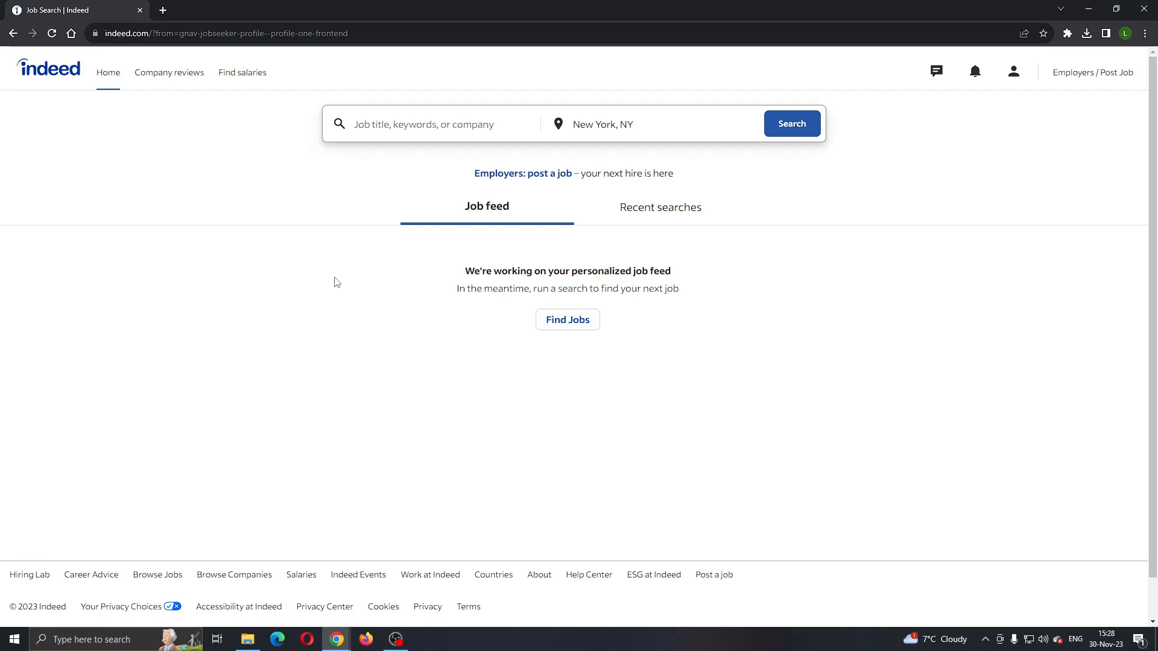
pyautogui.moveTo(414, 367)
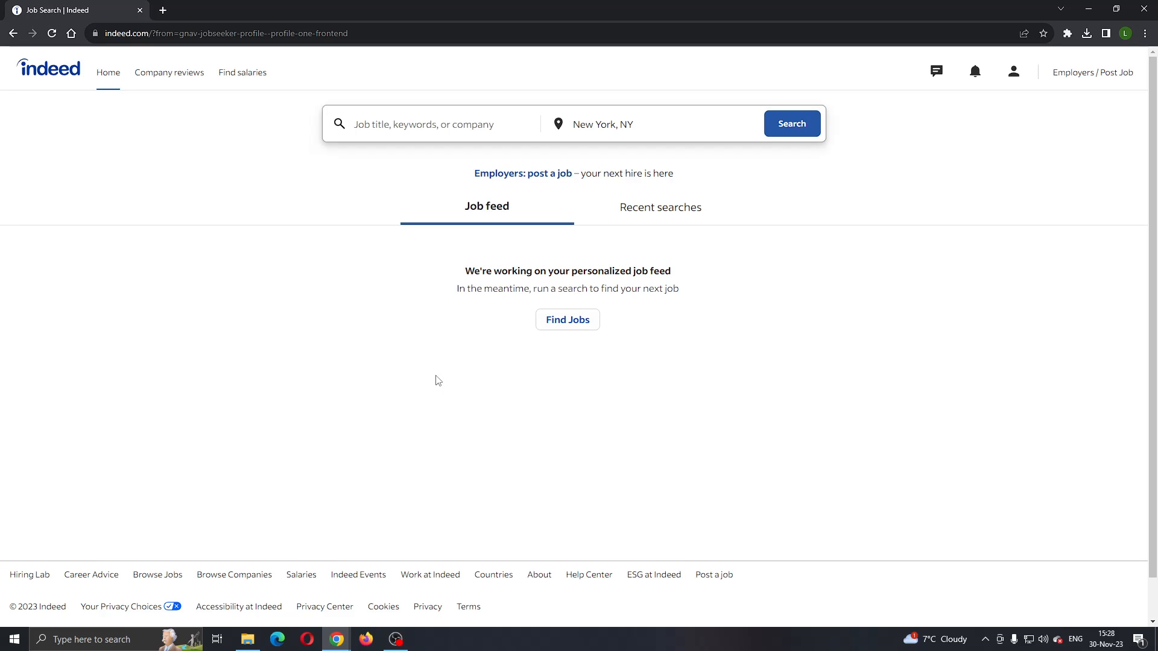
pyautogui.moveTo(998, 200)
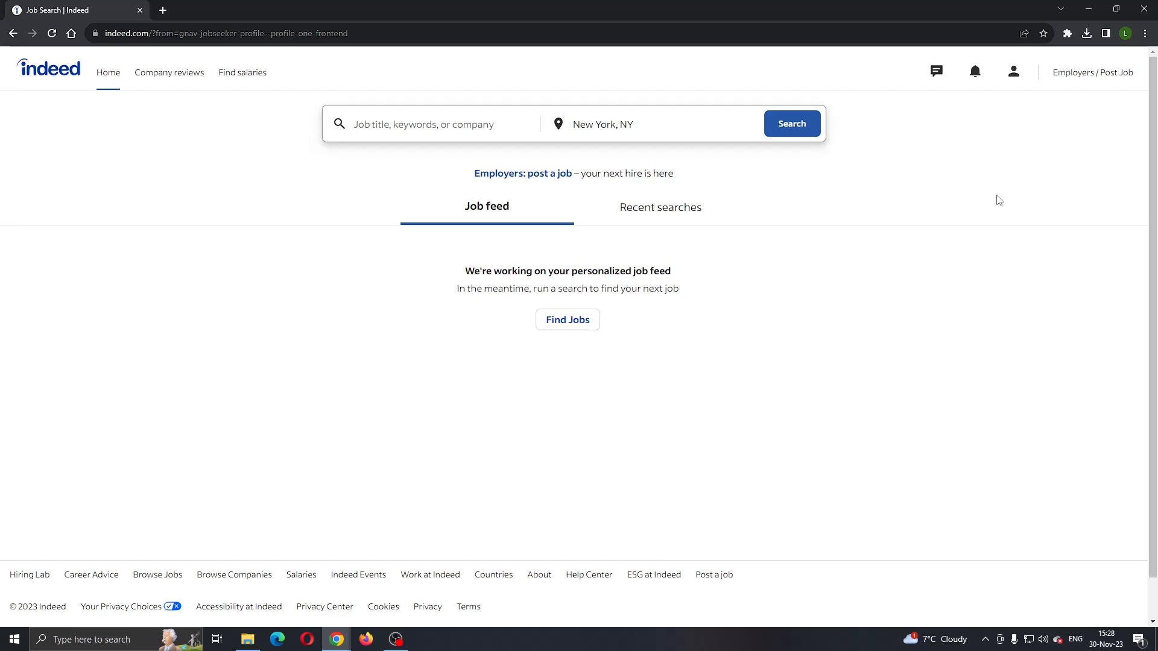
pyautogui.moveTo(1014, 95)
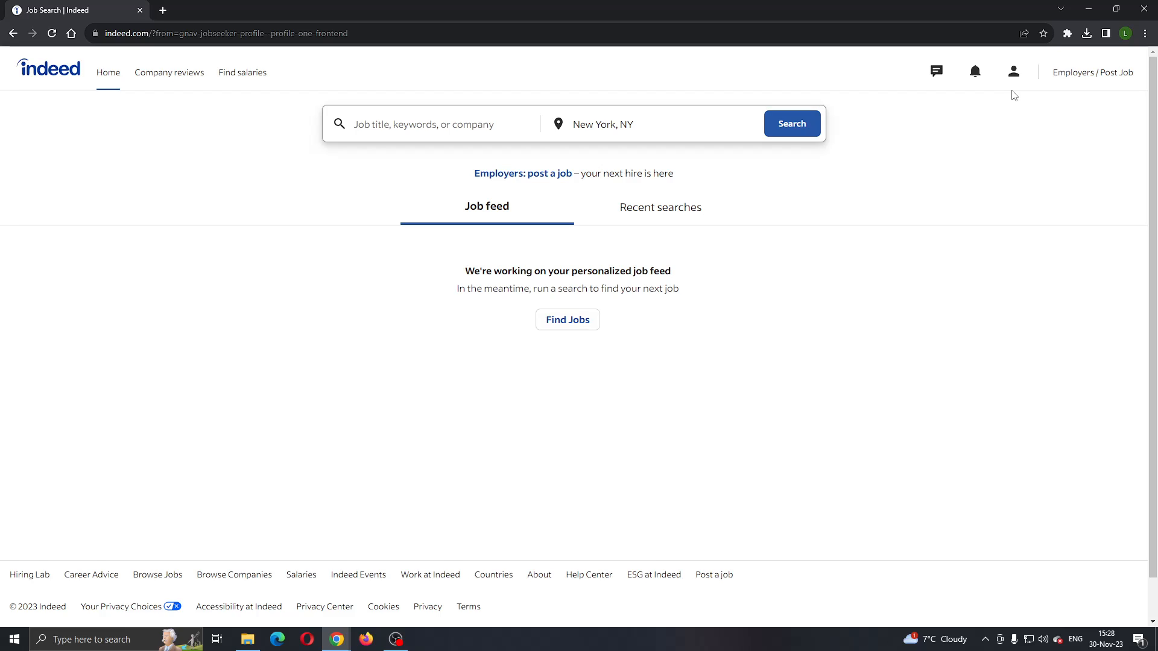
# Choose Profile from the account menu in the Indeed header.
pyautogui.click(650, 124)
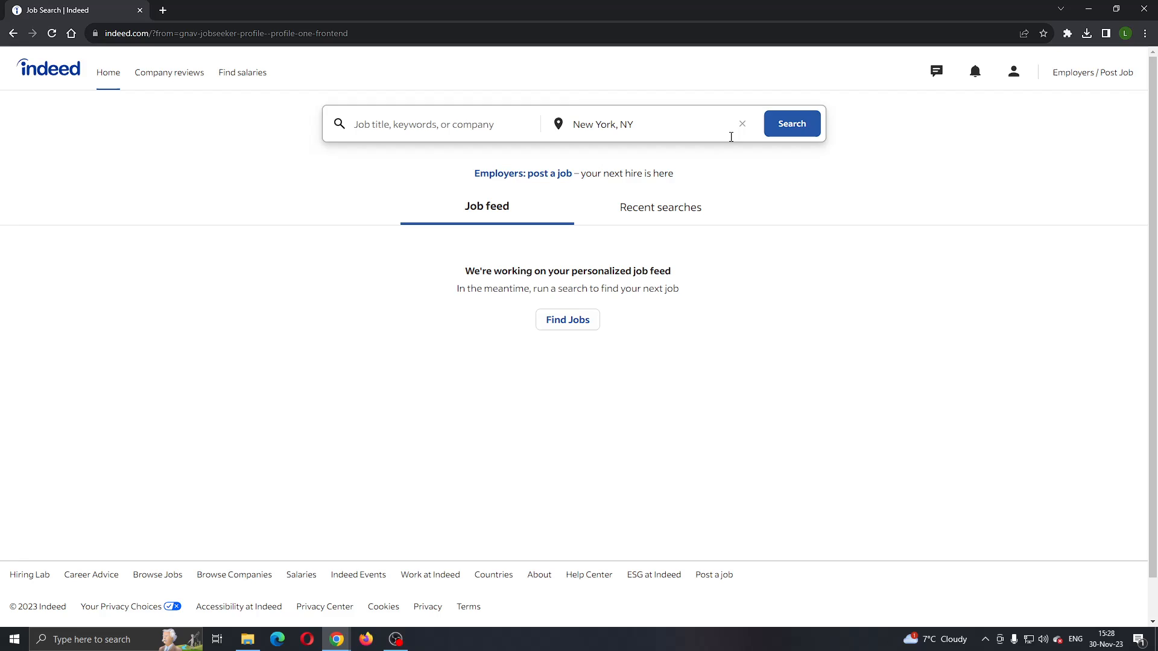
pyautogui.moveTo(527, 211)
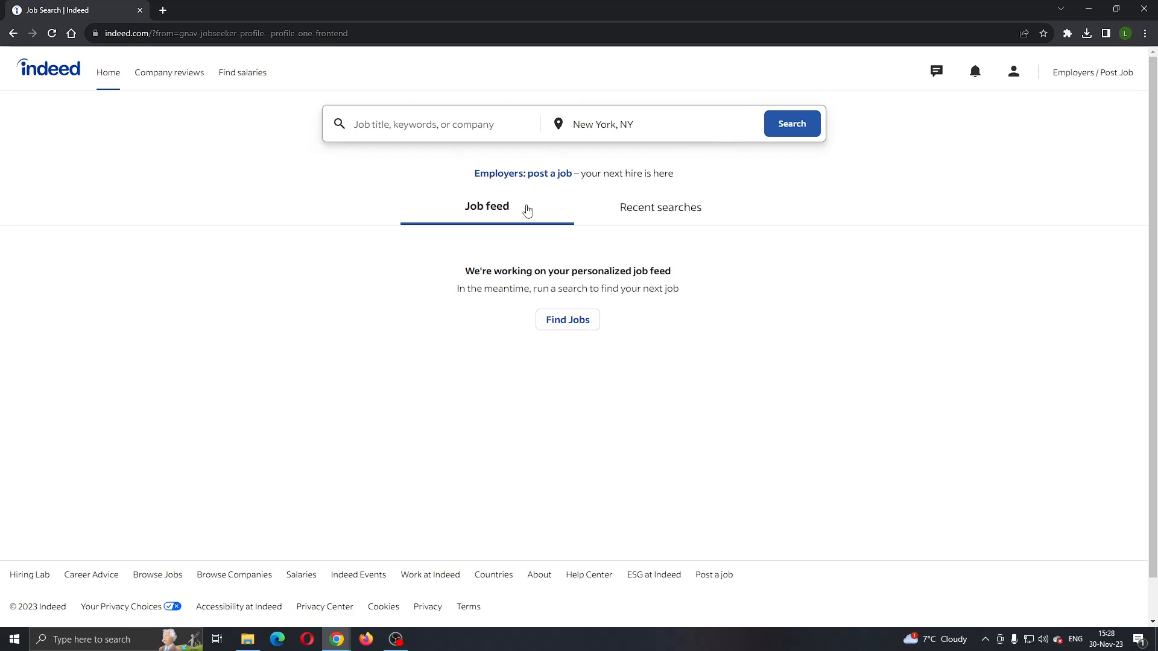
pyautogui.moveTo(894, 274)
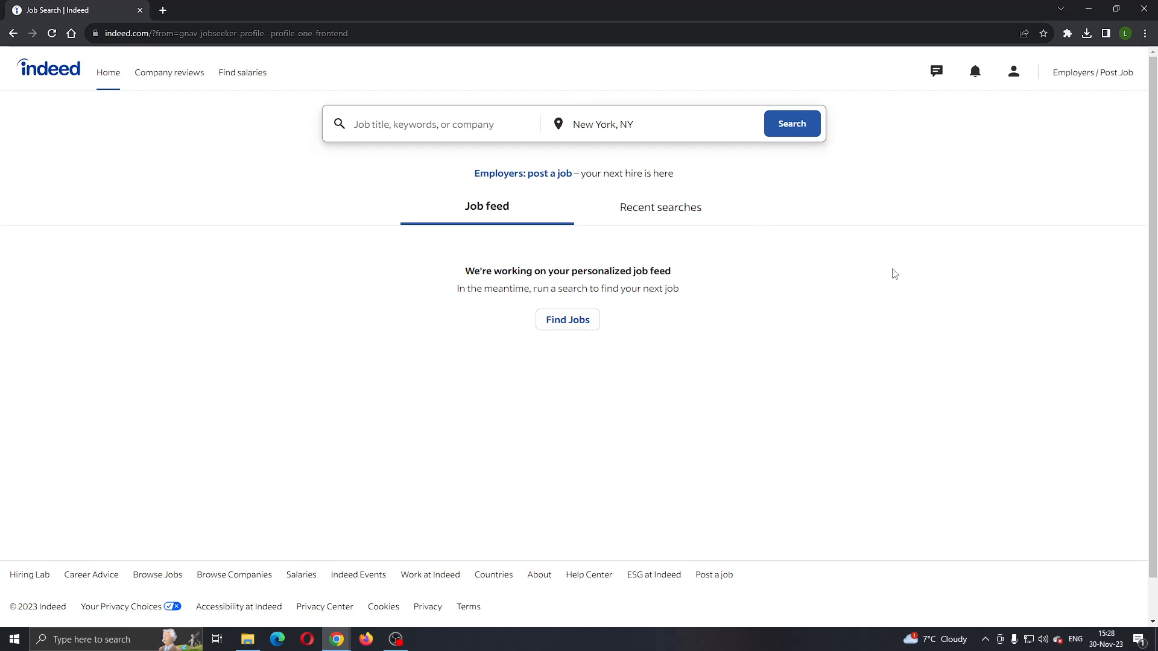
pyautogui.moveTo(900, 278)
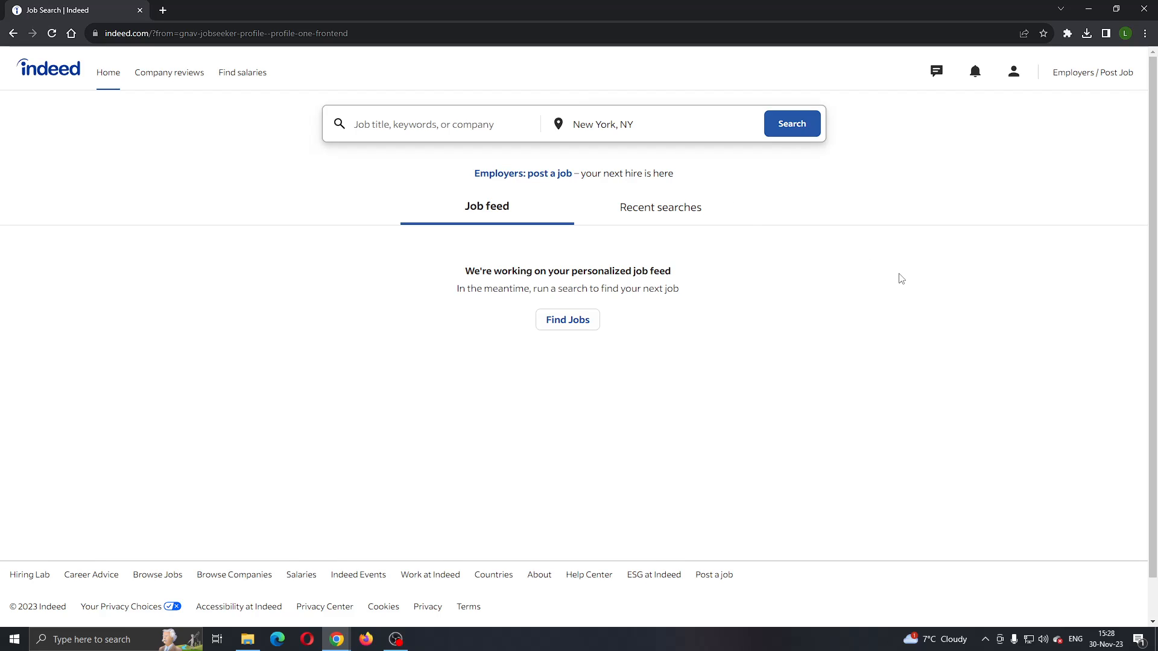
pyautogui.moveTo(1013, 71)
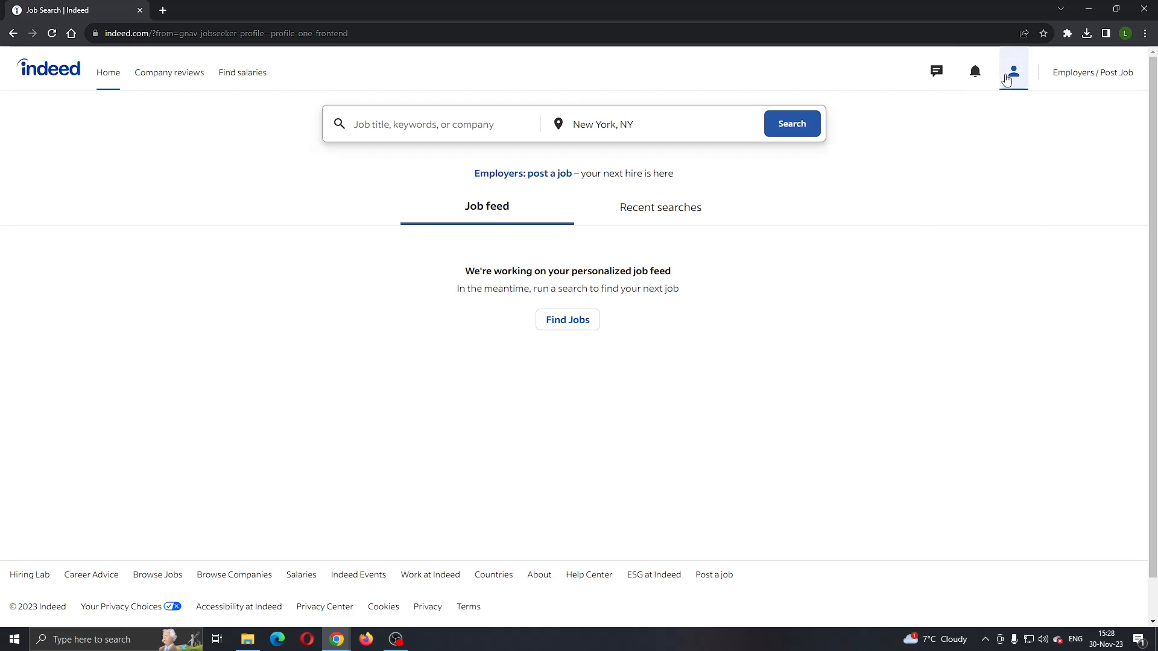
pyautogui.click(1014, 71)
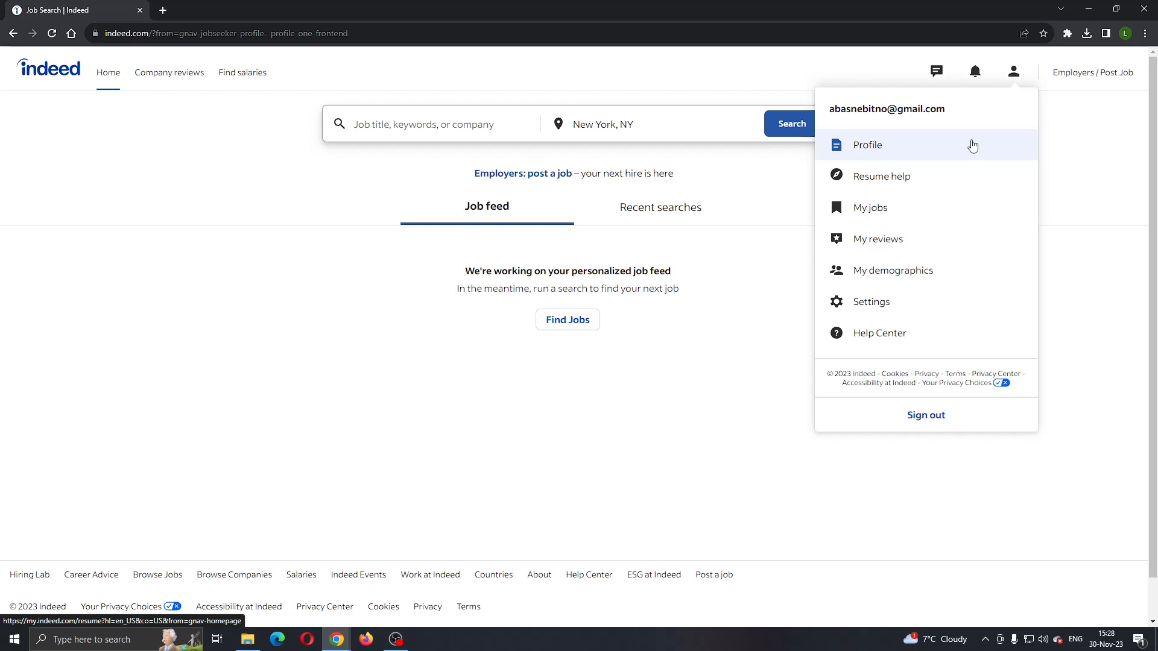
pyautogui.click(867, 144)
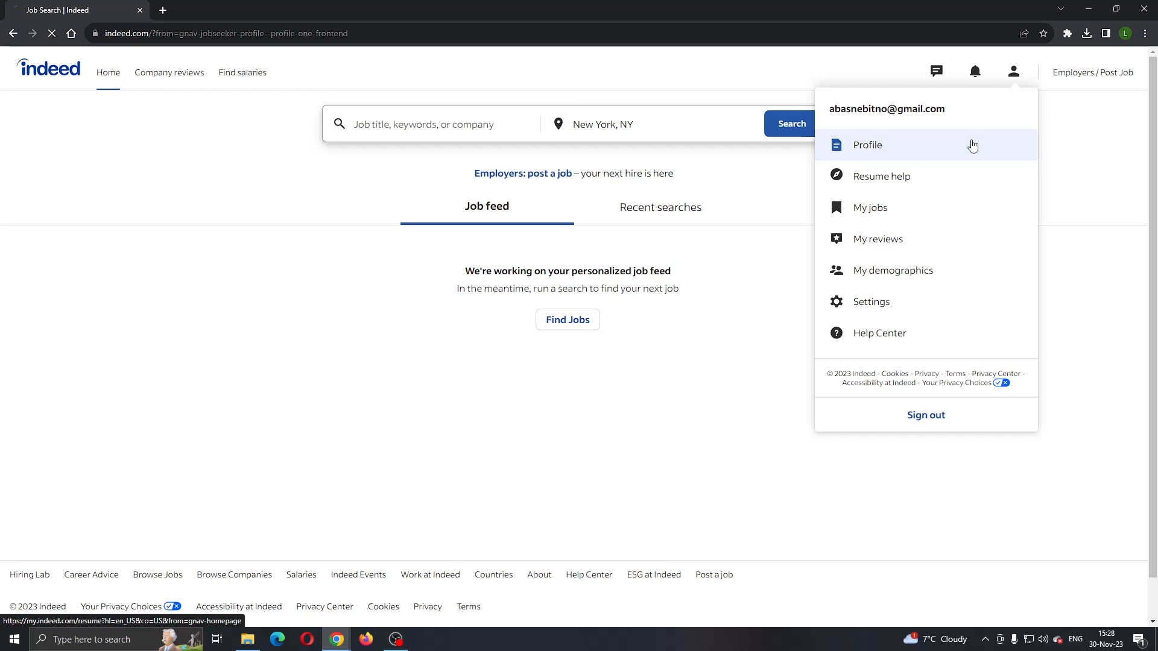
# Go to the Qualifications section under Improve your job matches.
pyautogui.click(867, 143)
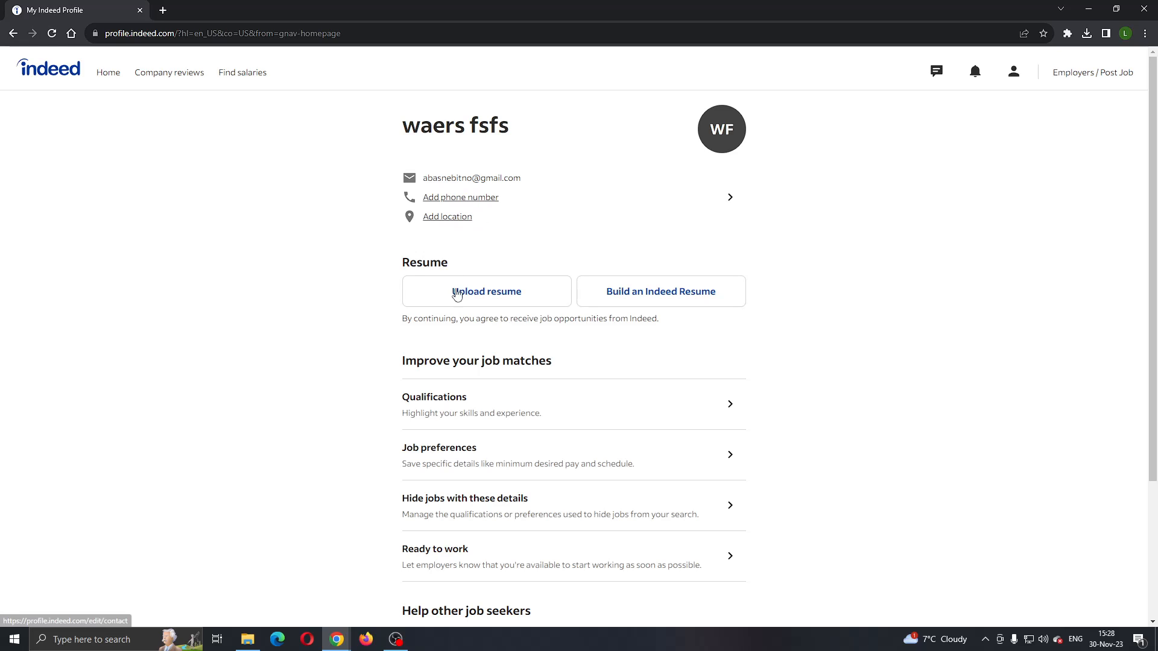
pyautogui.moveTo(476, 411)
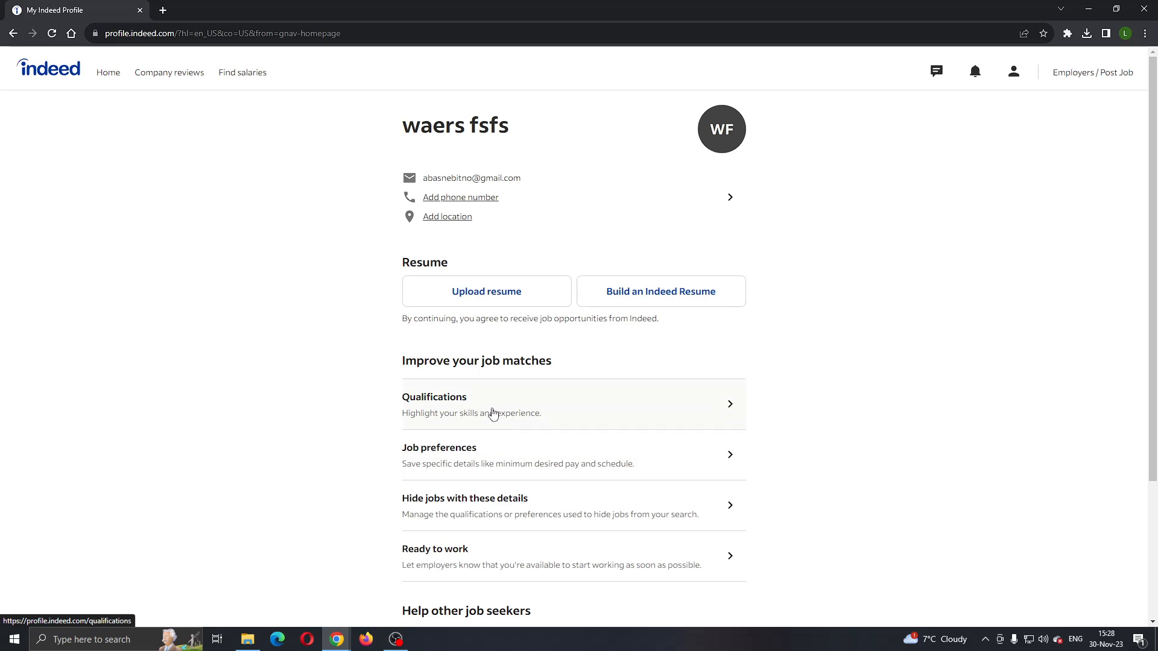
pyautogui.moveTo(529, 415)
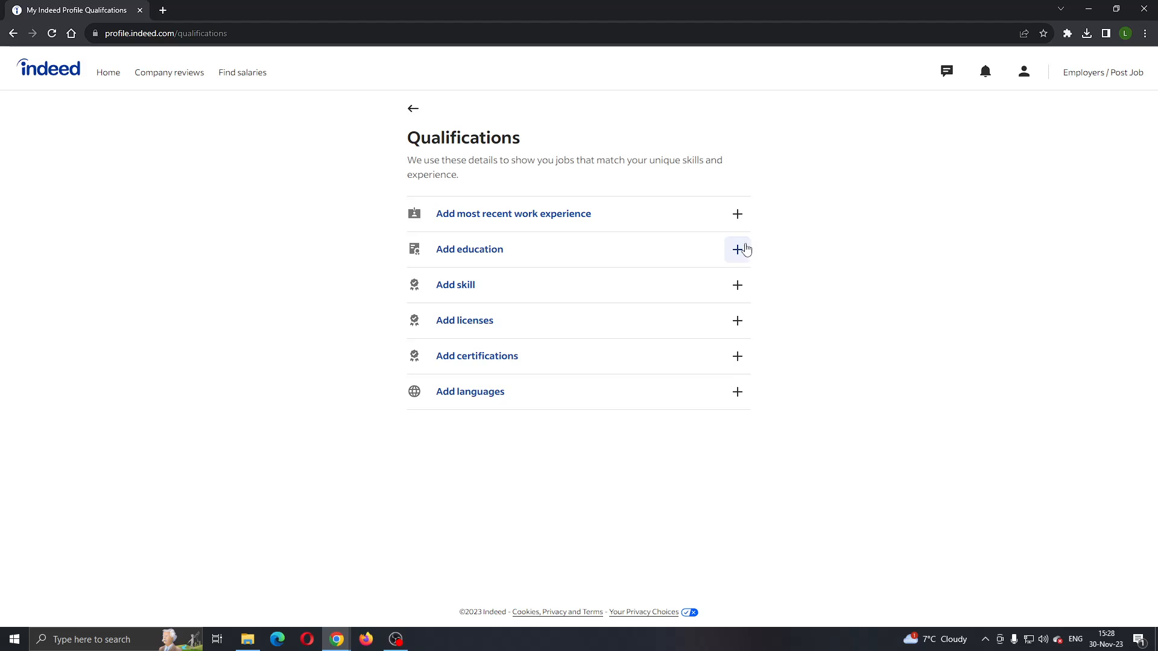
pyautogui.moveTo(700, 275)
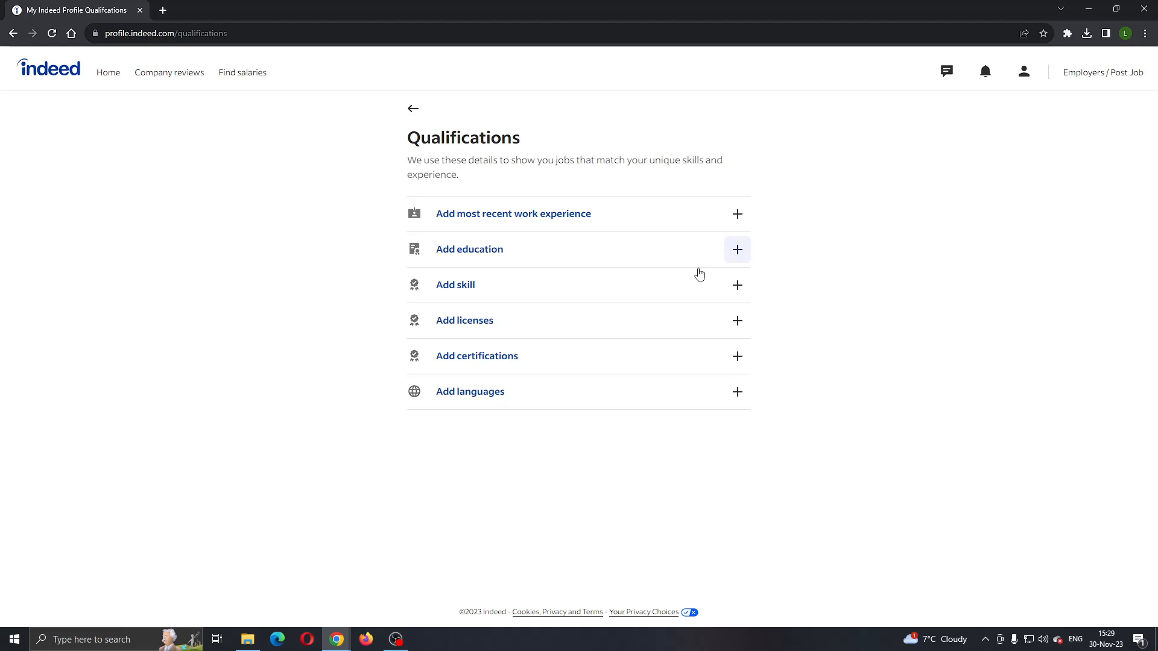
pyautogui.moveTo(700, 275)
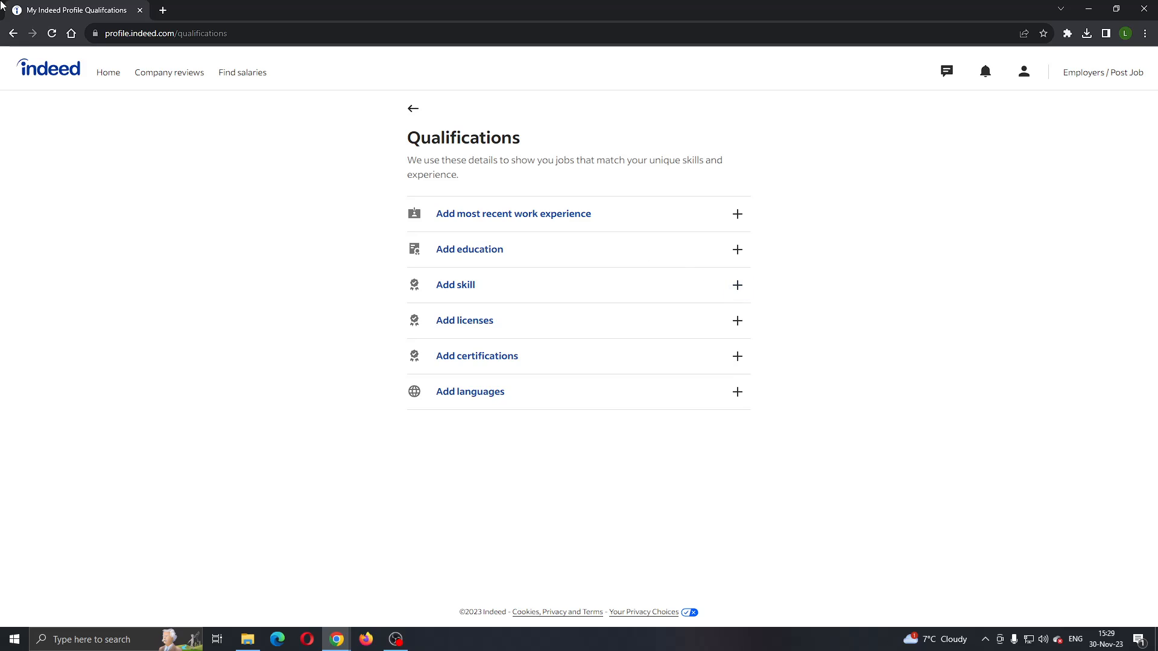
# Return from the Qualifications page to My Indeed Profile via the back arrow.
pyautogui.click(413, 108)
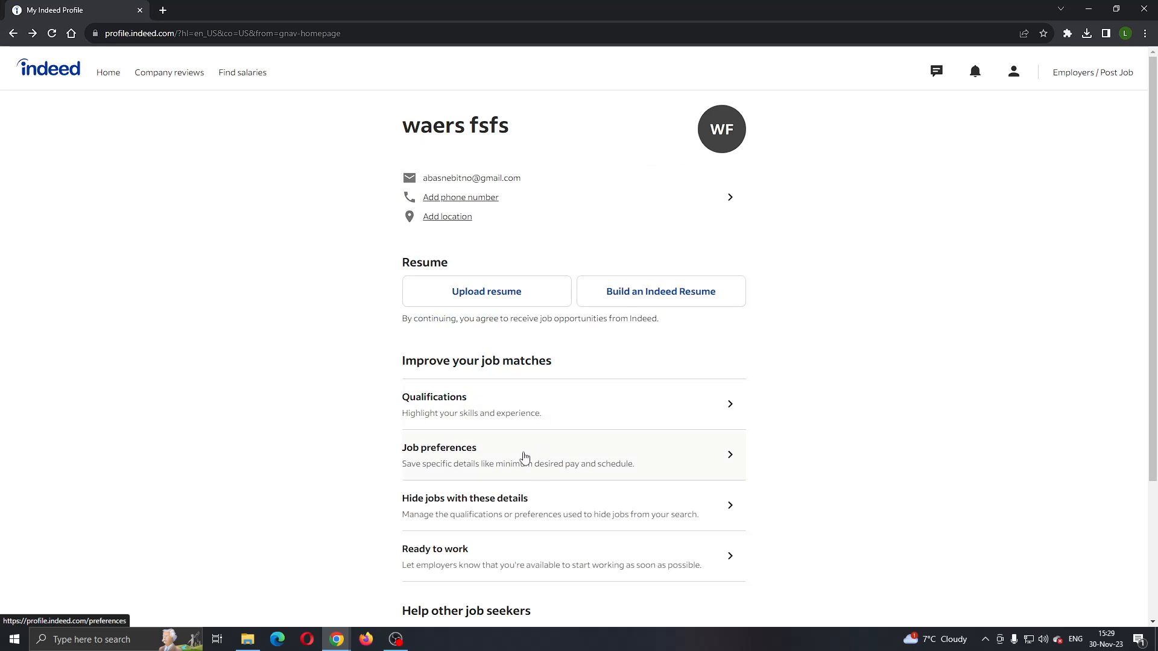
pyautogui.moveTo(502, 398)
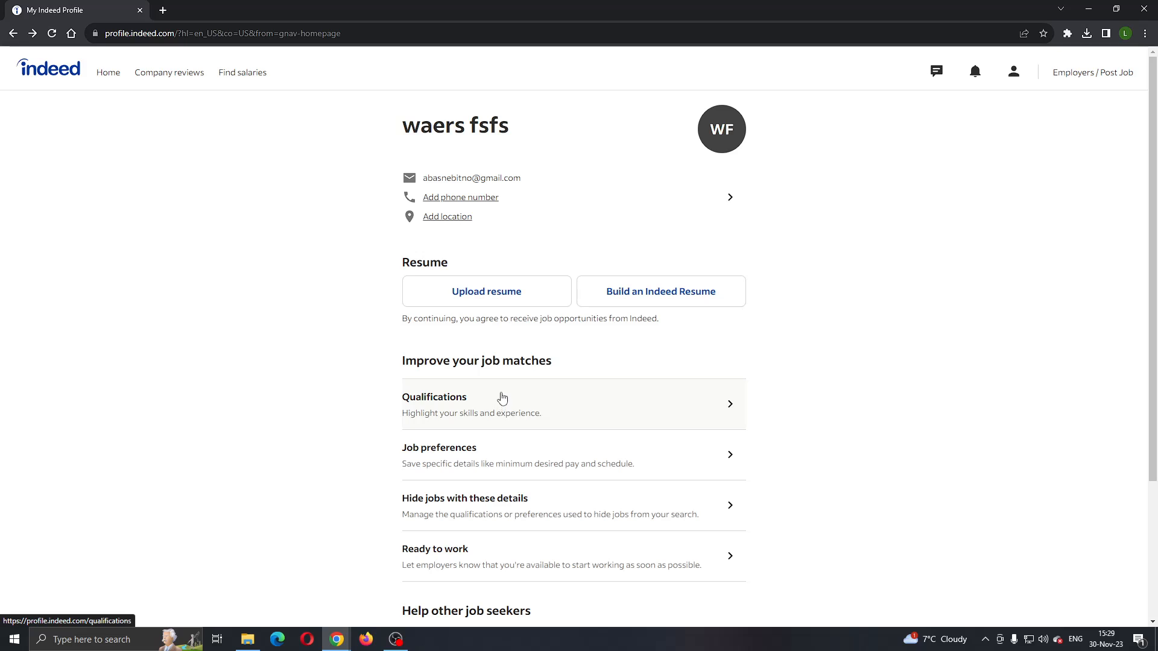
pyautogui.moveTo(22, 106)
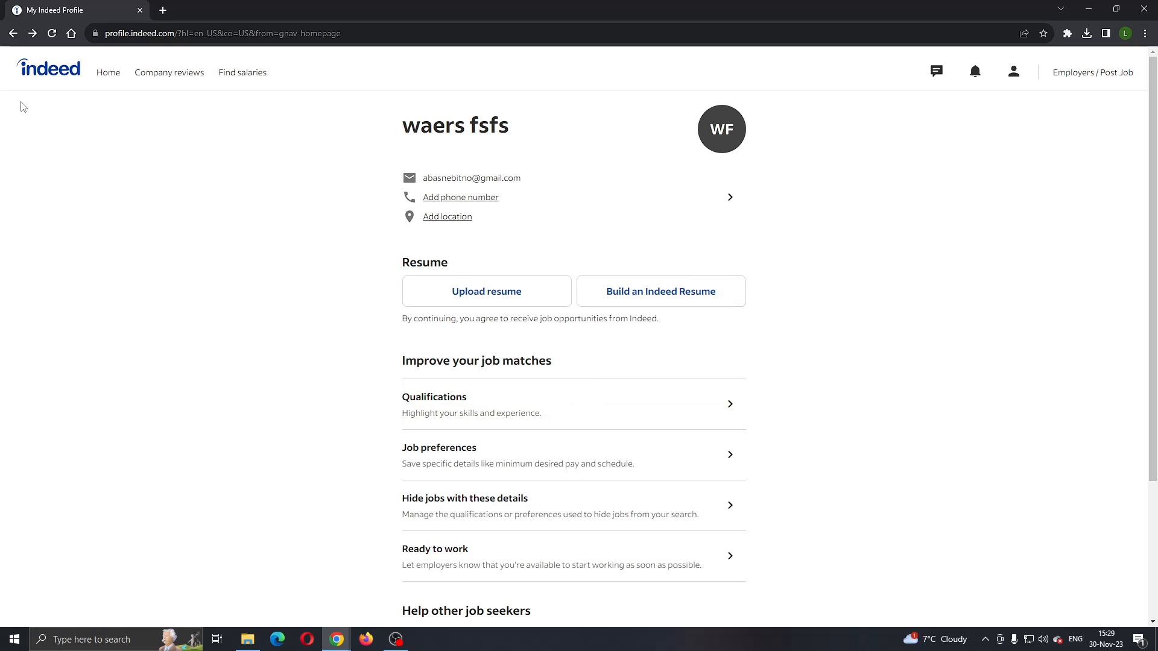